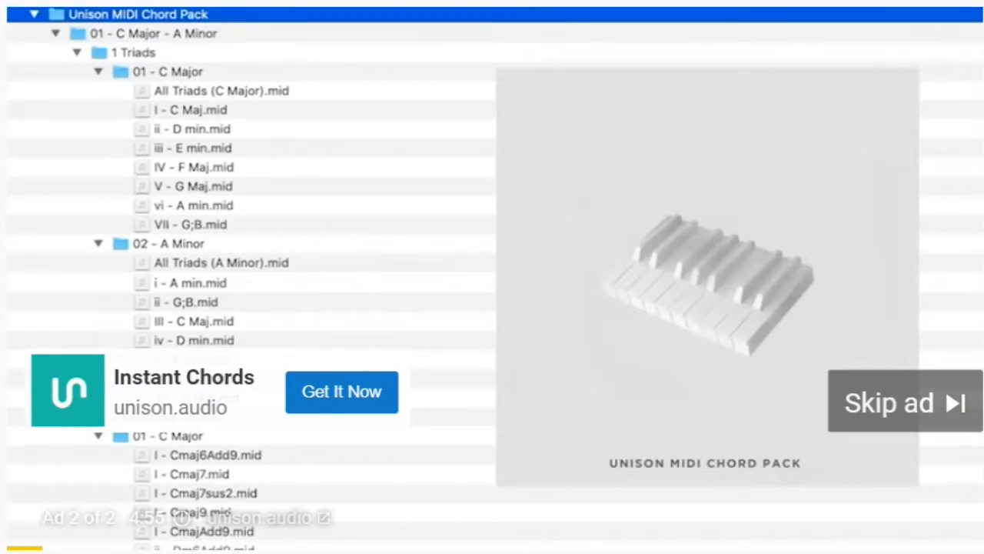
Scroll the expanded Unison MIDI Chord Pack to the C Major and A Minor triad files.
scroll(down, 3)
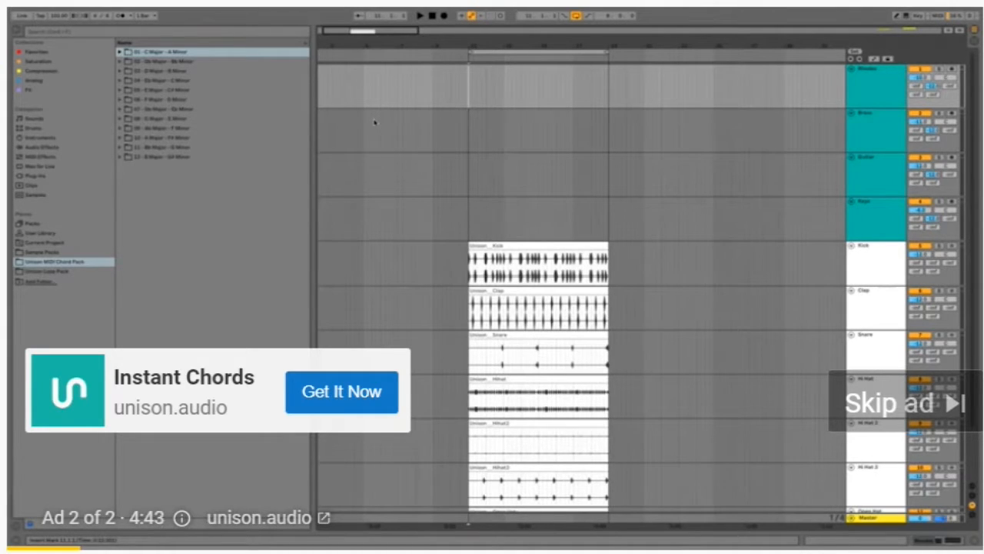
Open C Major – A Minor triads and put A Minor triad chords on the Guitar track.
click(120, 52)
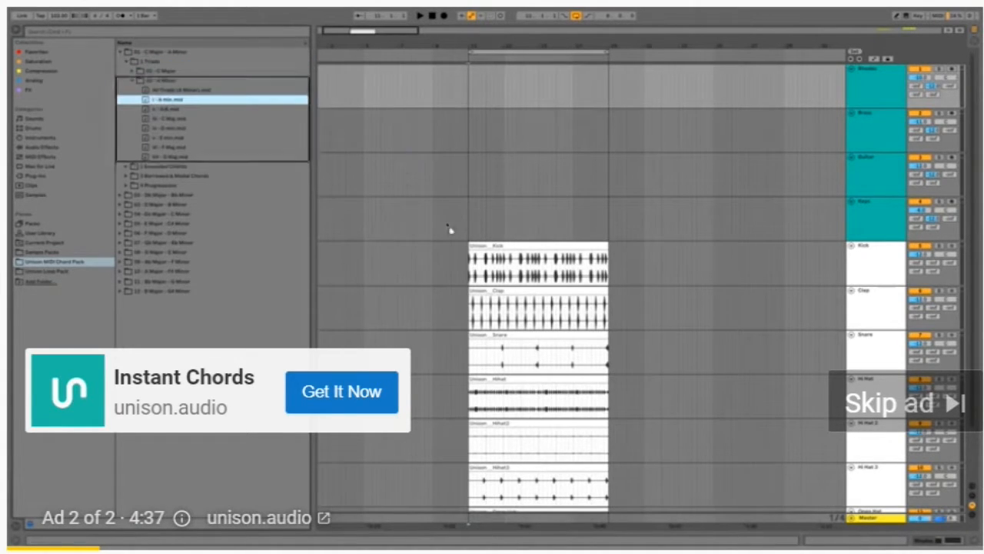
click(169, 147)
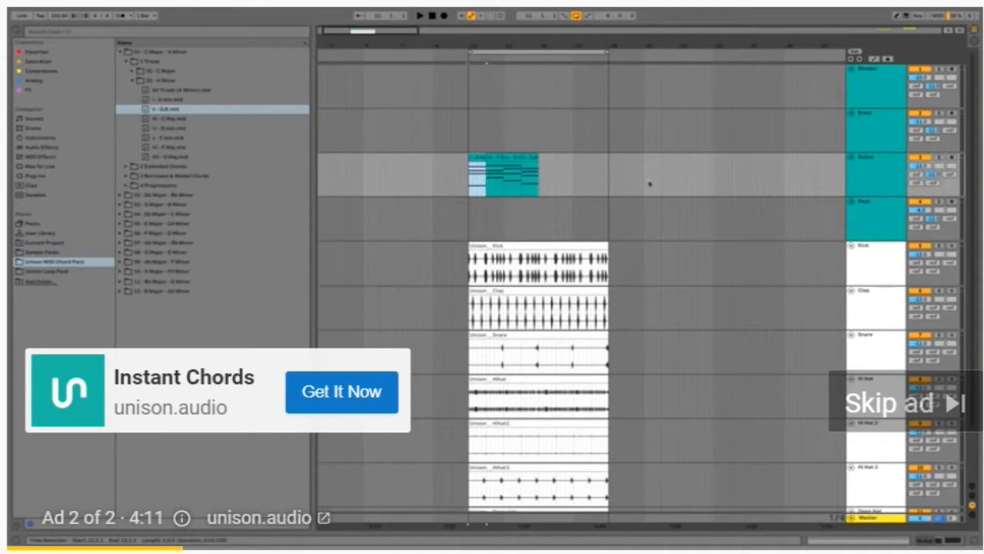
click(418, 15)
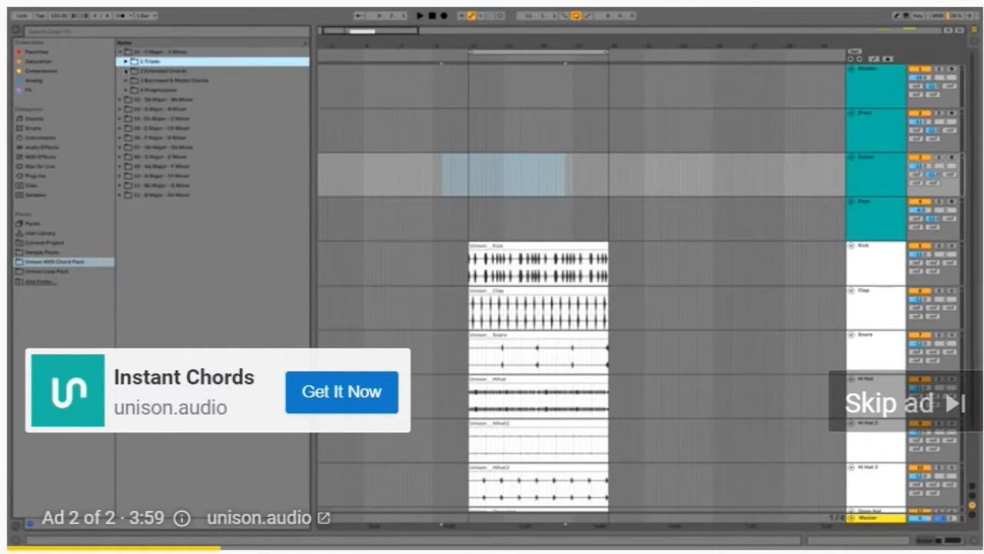
Open Gb Major – Eb Minor Extended Chords and choose Eb Minor chords for the Brass track.
click(169, 70)
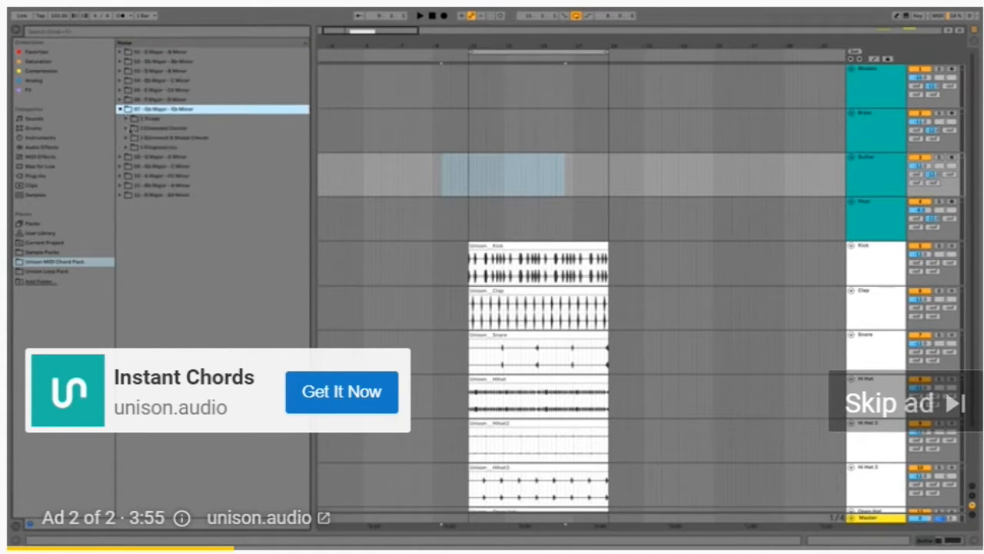
click(132, 147)
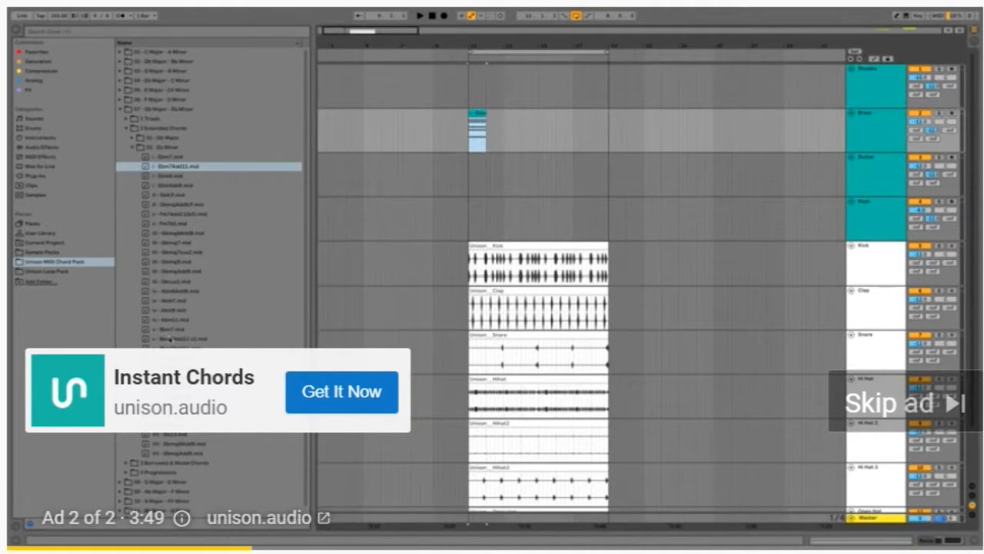
click(169, 329)
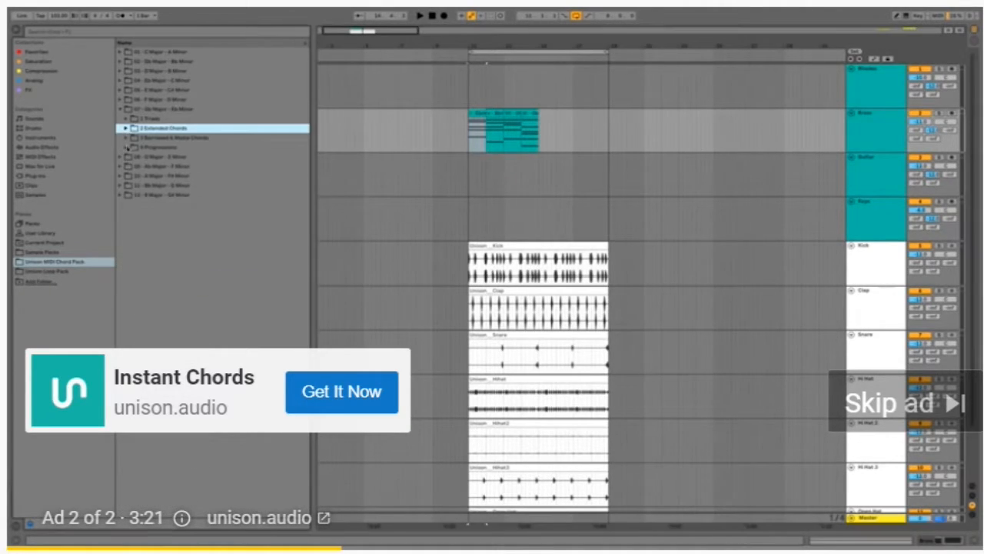
Browse Ab Major – F Minor borrowed and modal chords and select the top track's chord sequence.
click(124, 157)
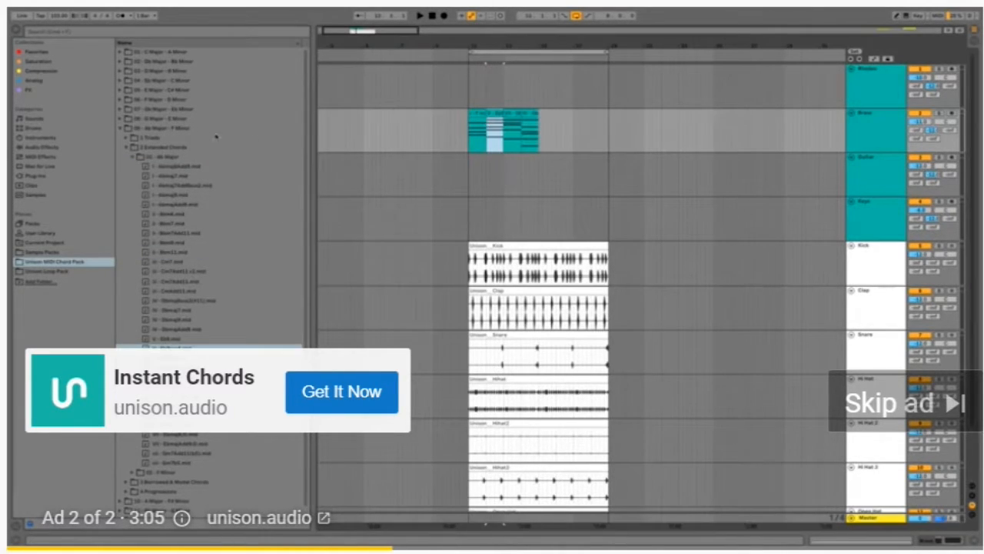
click(162, 156)
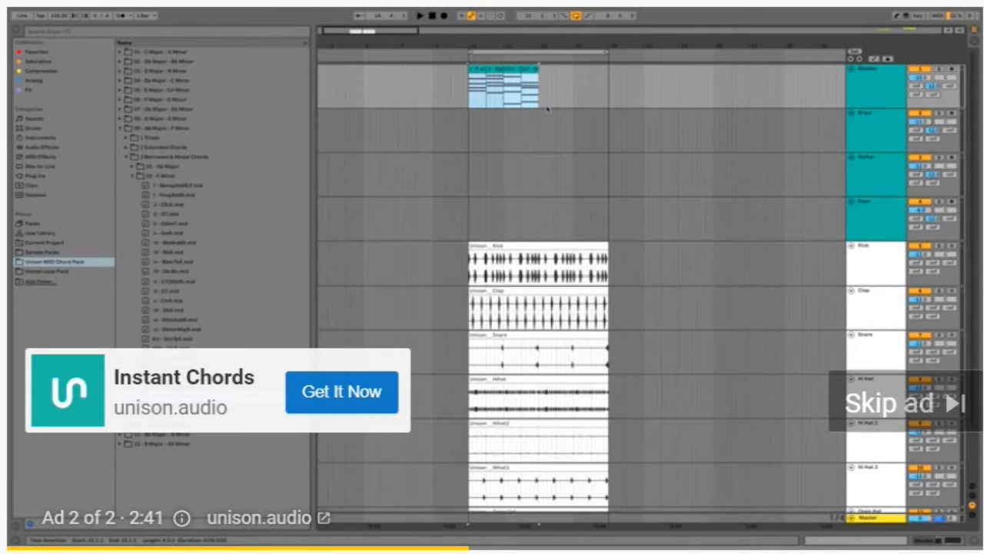
click(507, 89)
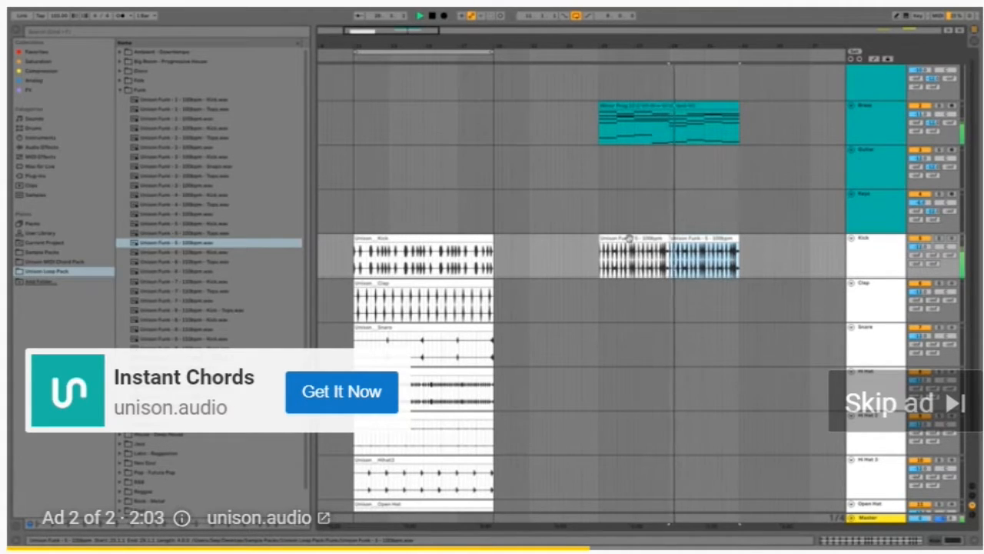
Select the second Unison Funk 5 drum loop for the Kick track.
click(119, 90)
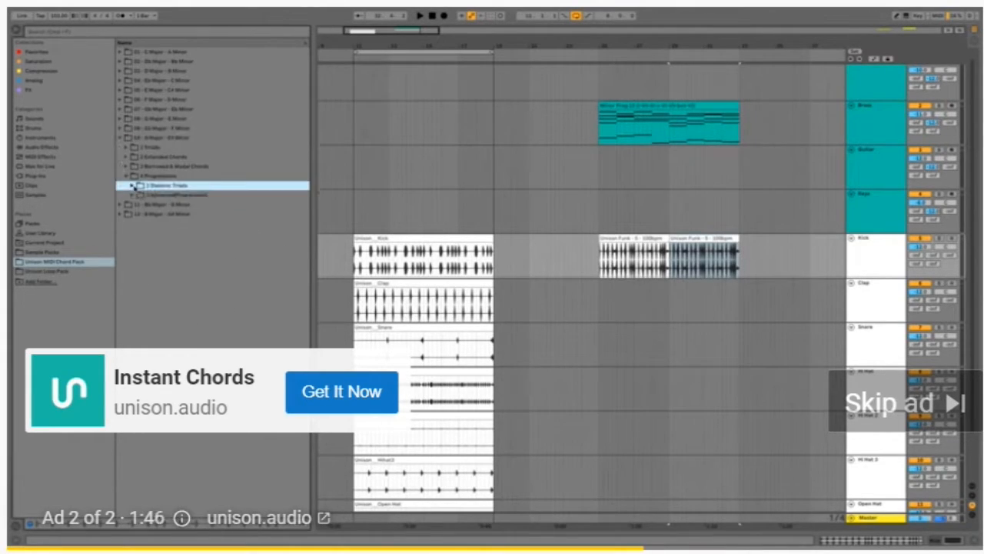
Open the F Major – D Minor Diatonic Triads progressions and list the major progression files.
click(131, 184)
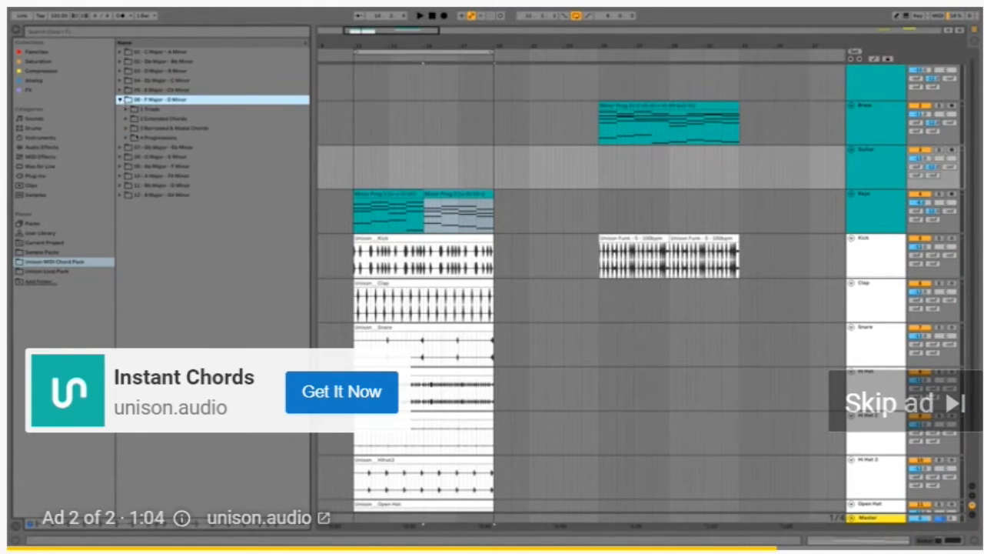
click(122, 138)
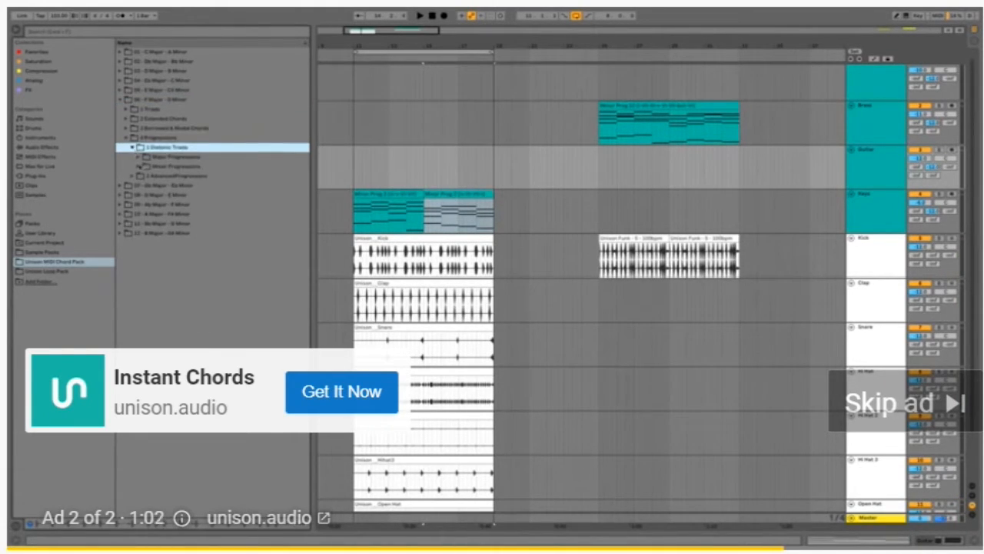
click(146, 156)
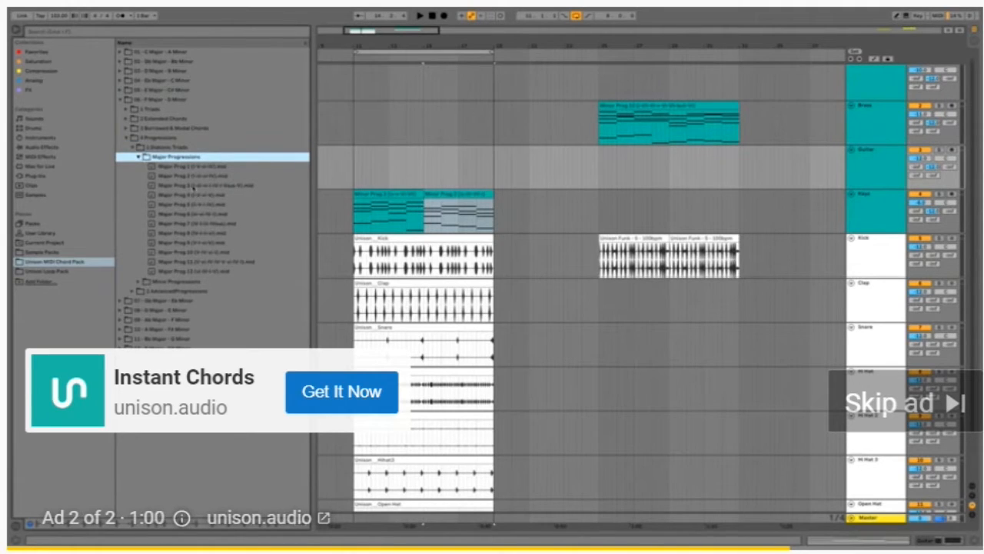